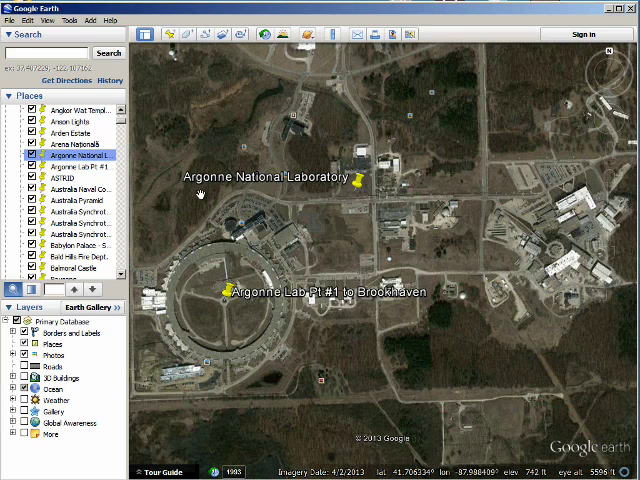
mouse_move(330, 192)
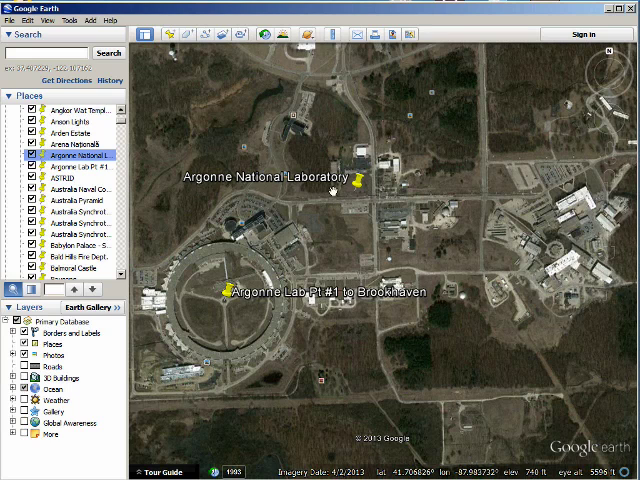
mouse_move(334, 196)
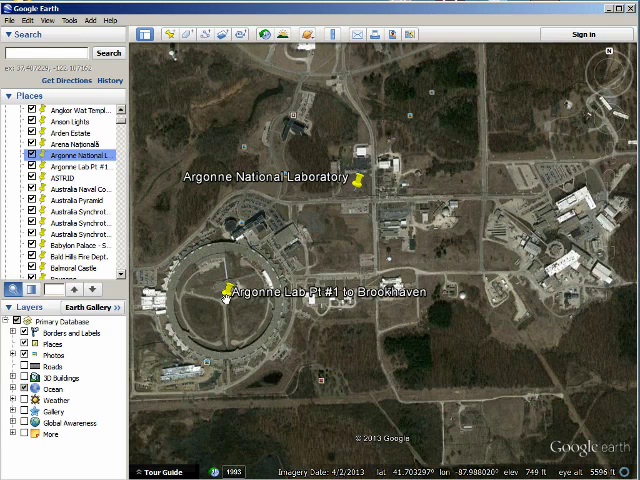
Read the Argonne marker's coordinates from its properties.
right_click(224, 292)
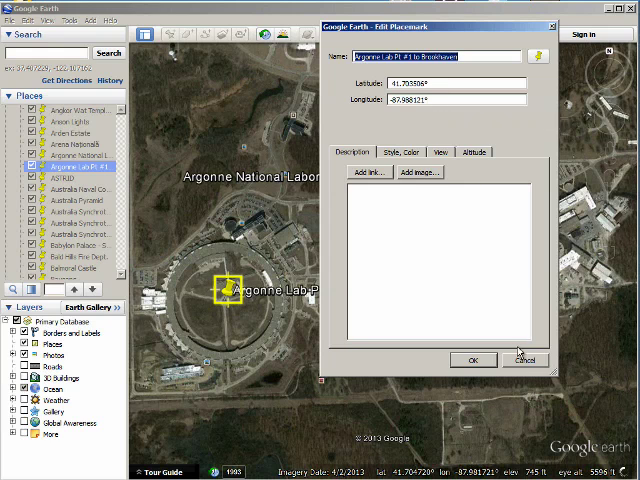
left_click(474, 360)
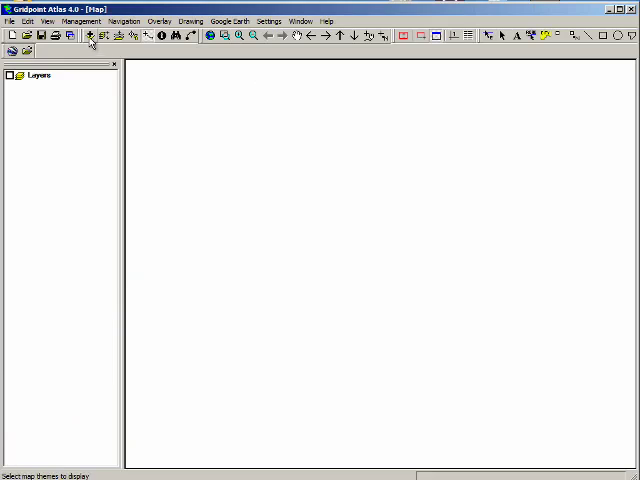
mouse_move(90, 36)
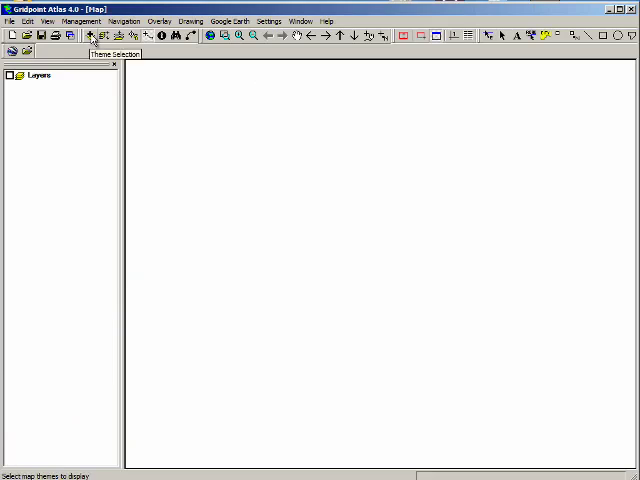
Add the North America Political Boundary Areas theme to the map.
left_click(92, 36)
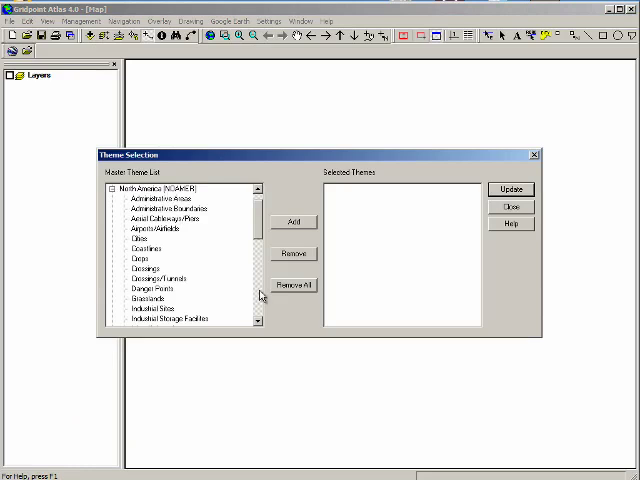
scroll("down", 3)
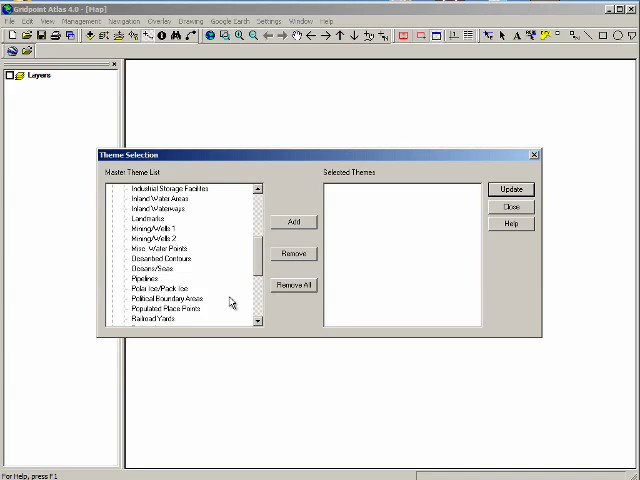
mouse_move(228, 304)
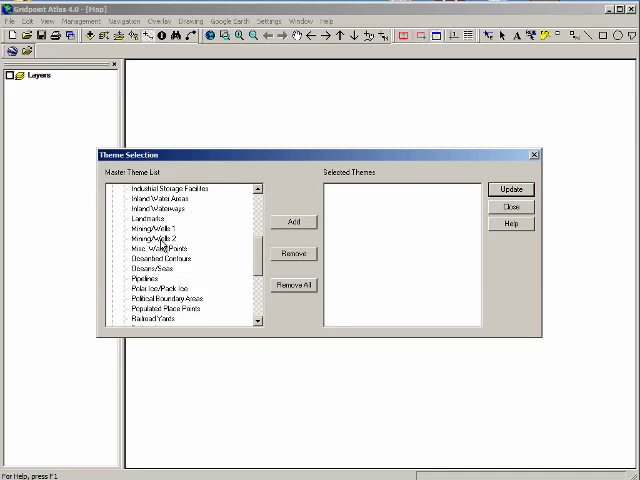
mouse_move(200, 272)
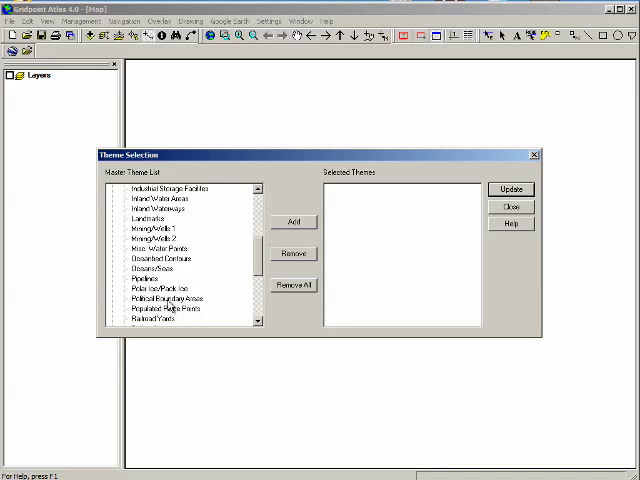
left_click(168, 298)
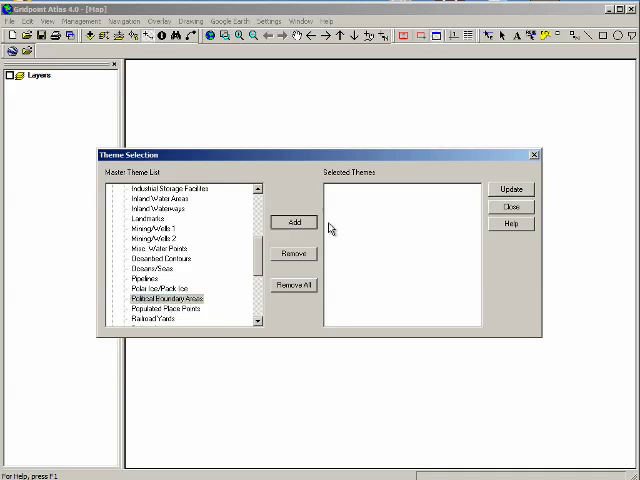
left_click(292, 222)
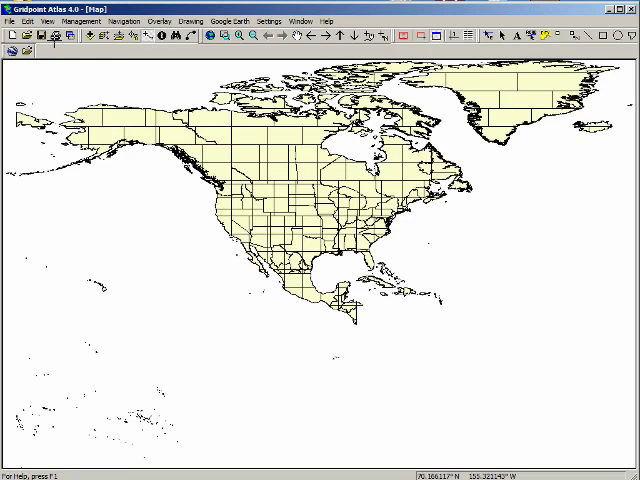
Show the layers legend panel beside the map.
left_click(46, 20)
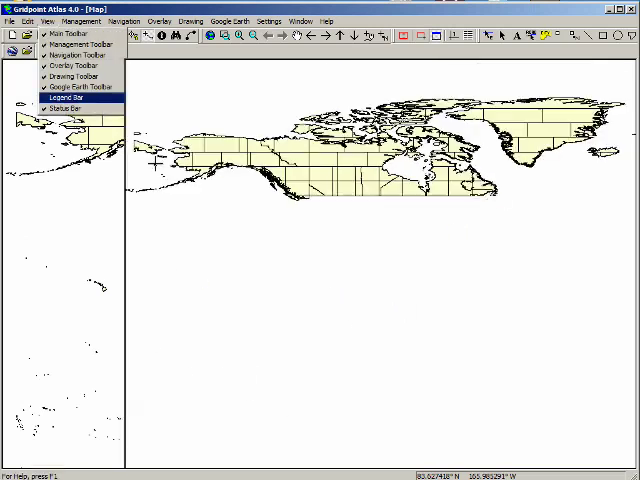
left_click(64, 96)
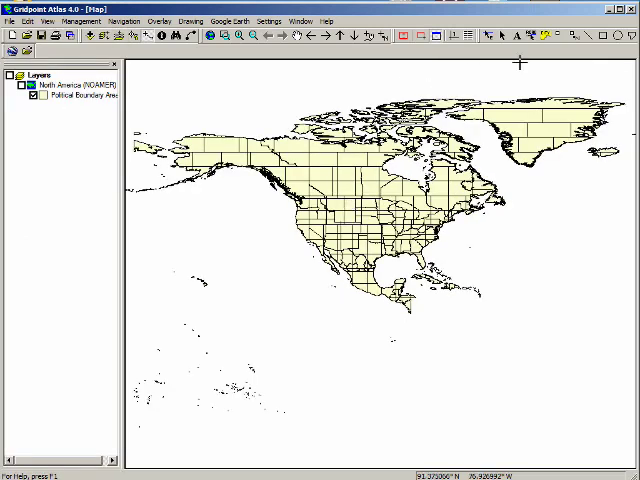
left_click(578, 36)
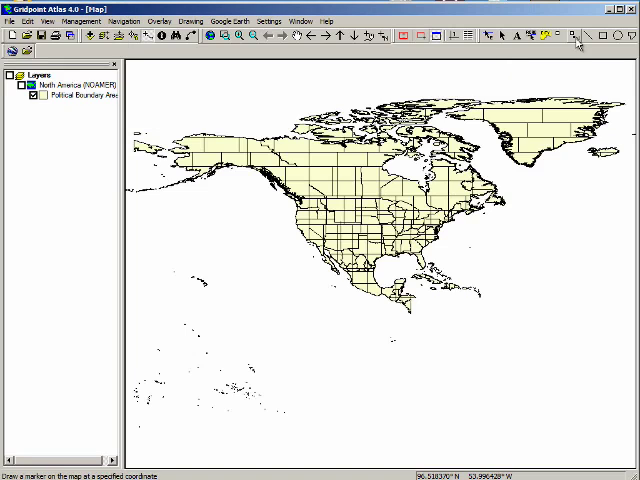
mouse_move(578, 36)
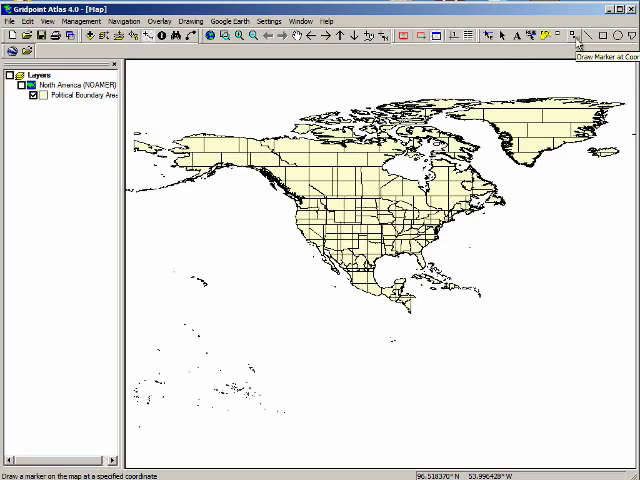
Place a marker at latitude 41.7 N, longitude 87.9 W (West hemisphere).
left_click(574, 36)
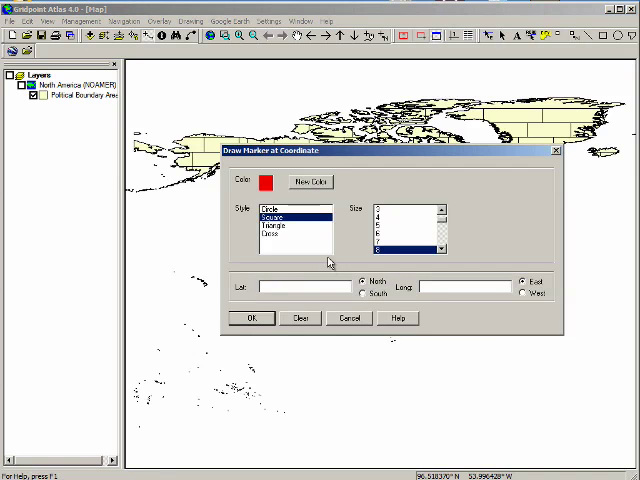
type("41.7035")
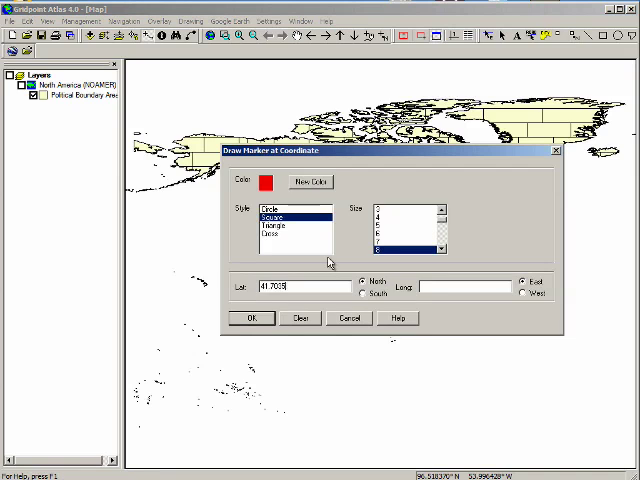
left_click(464, 286)
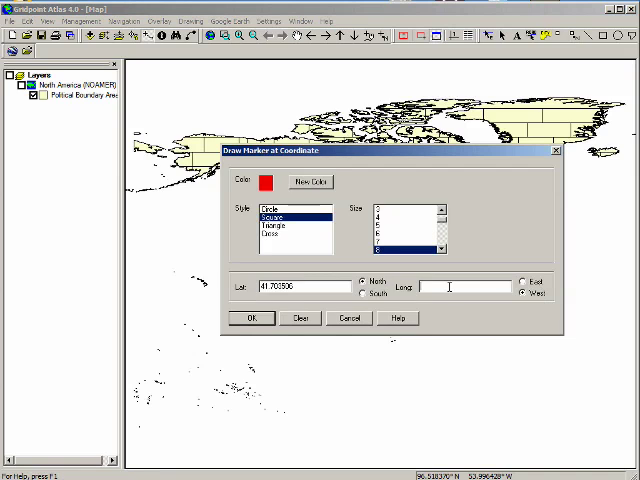
type("67.3")
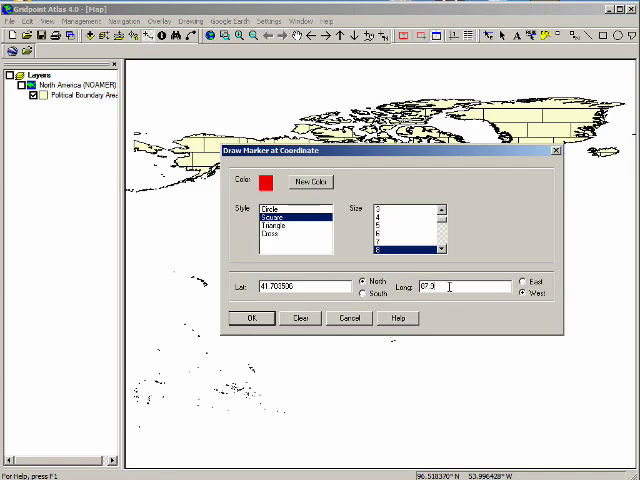
left_click(252, 318)
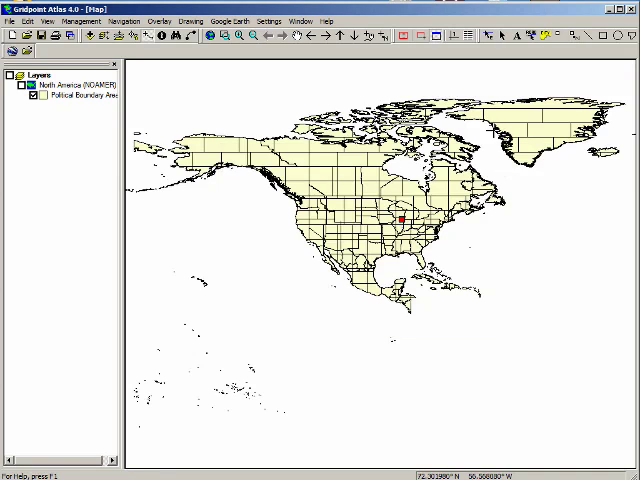
mouse_move(538, 130)
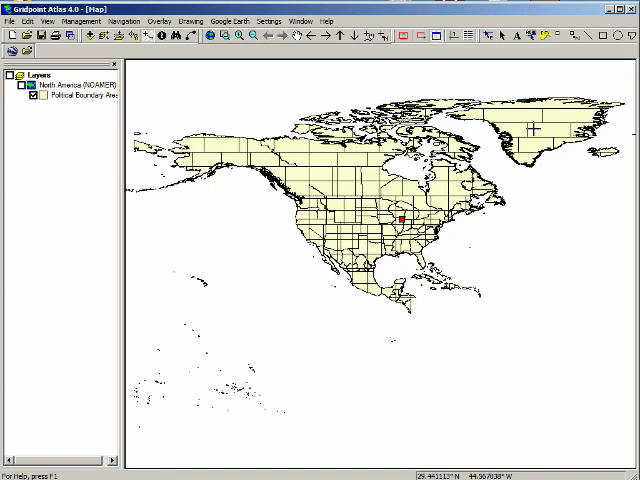
mouse_move(452, 332)
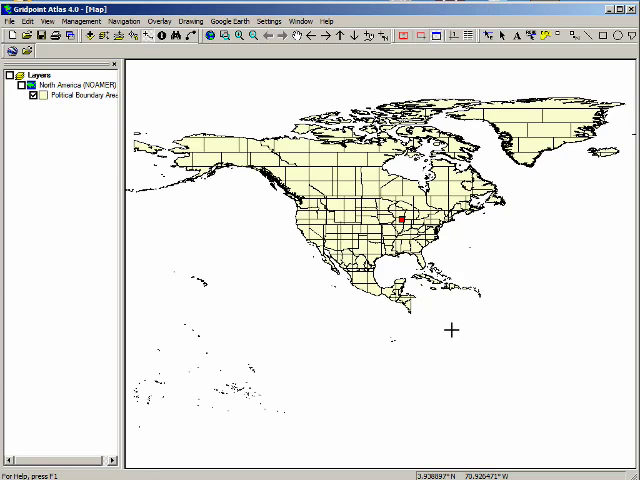
mouse_move(340, 80)
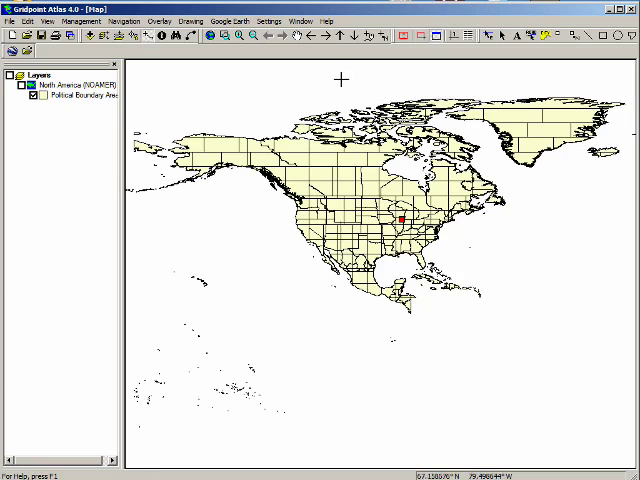
Zoom the map in closely around the red Argonne marker.
left_click(224, 36)
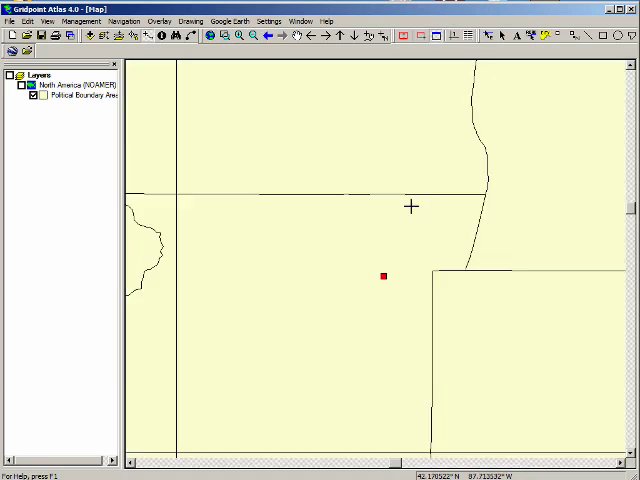
mouse_move(396, 244)
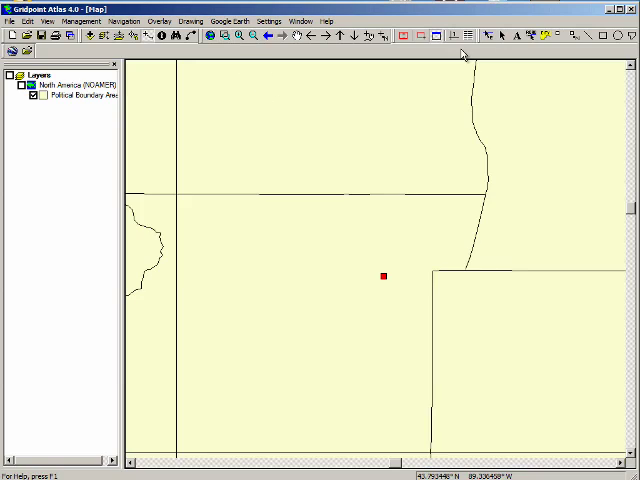
mouse_move(368, 36)
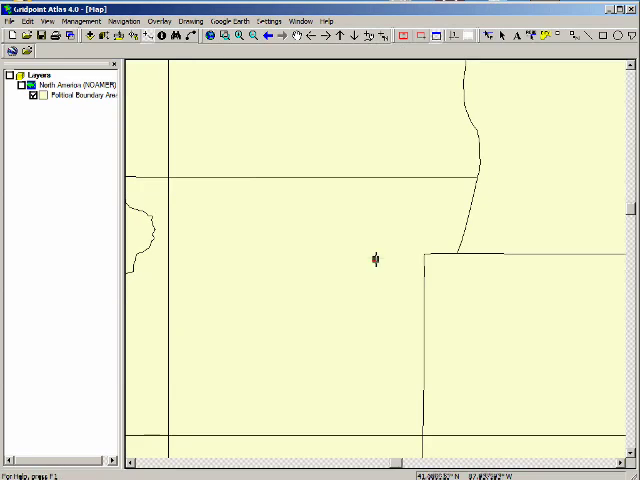
left_click(374, 258)
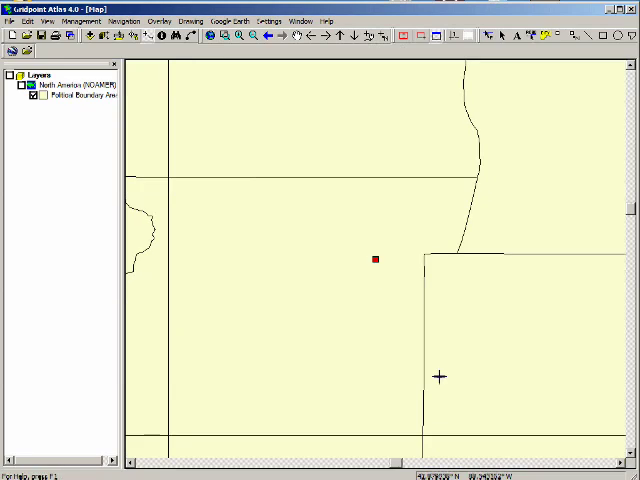
mouse_move(308, 104)
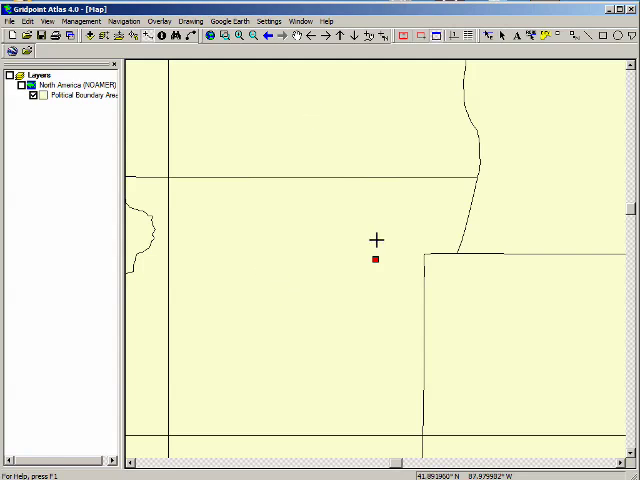
mouse_move(376, 228)
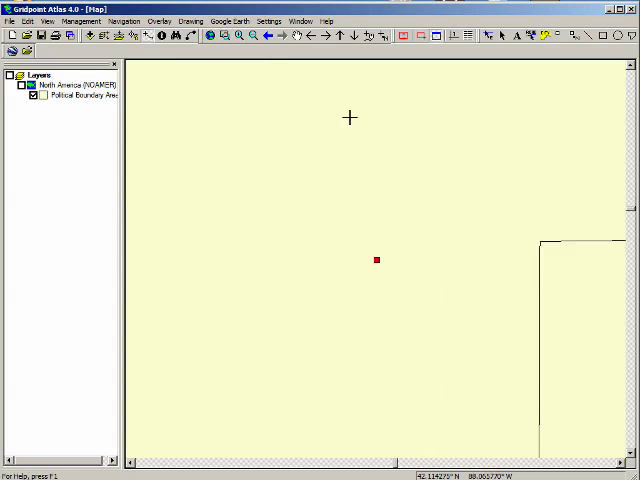
mouse_move(364, 216)
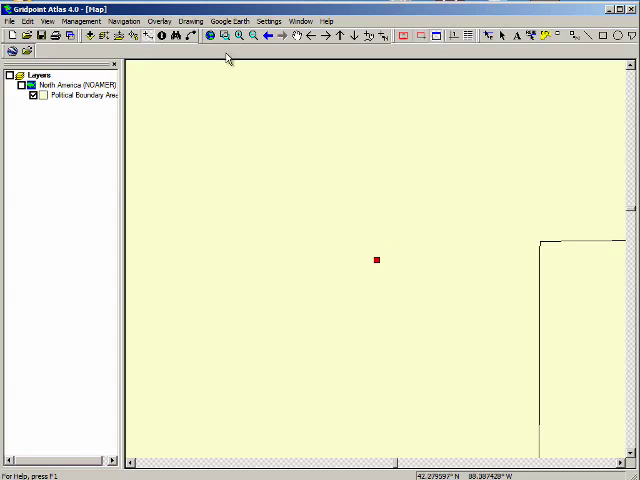
mouse_move(404, 36)
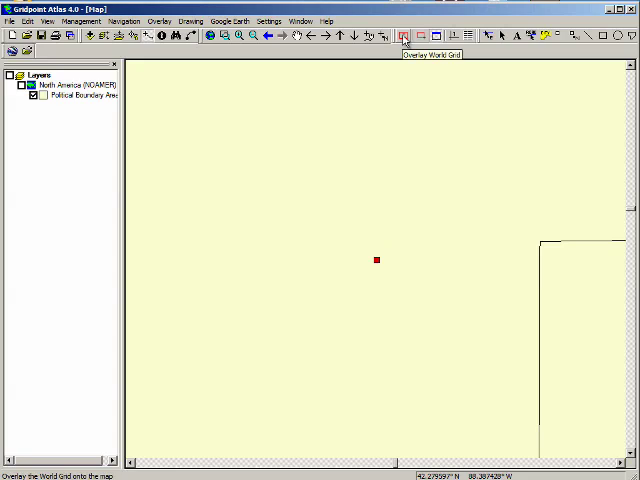
Overlay a blue 7.5-minute world grid centred on the last placed marker.
left_click(402, 36)
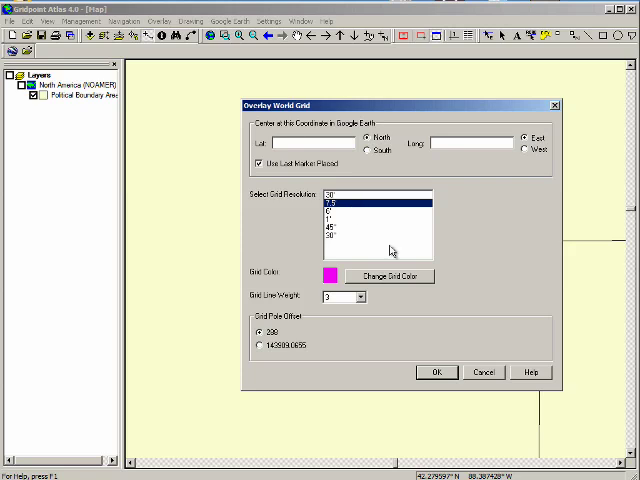
left_click(388, 276)
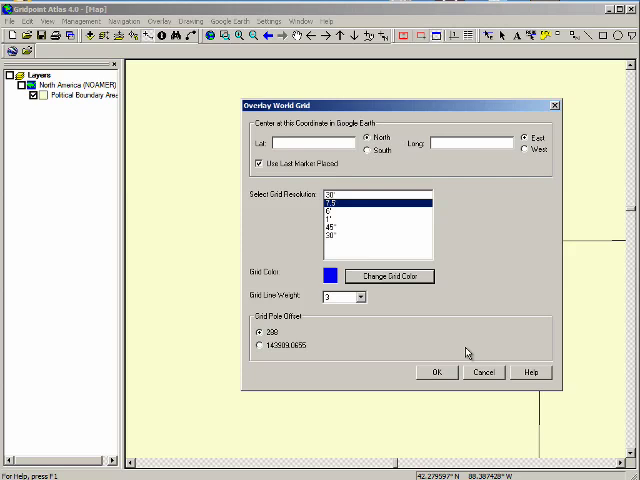
left_click(436, 372)
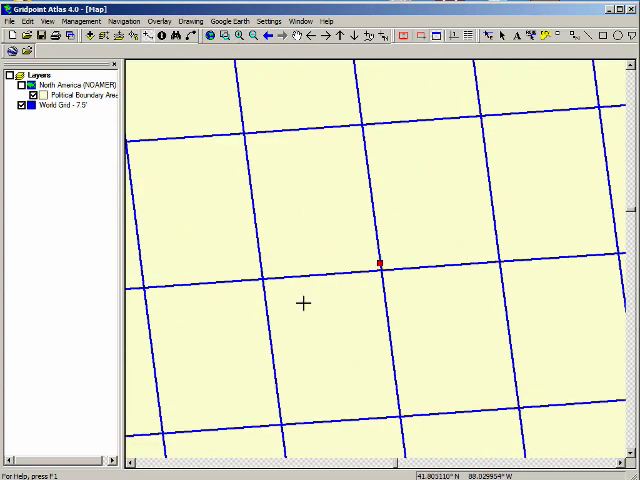
mouse_move(336, 192)
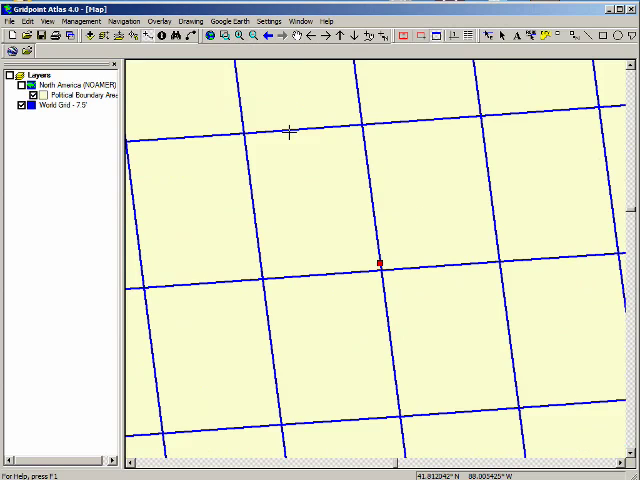
mouse_move(290, 246)
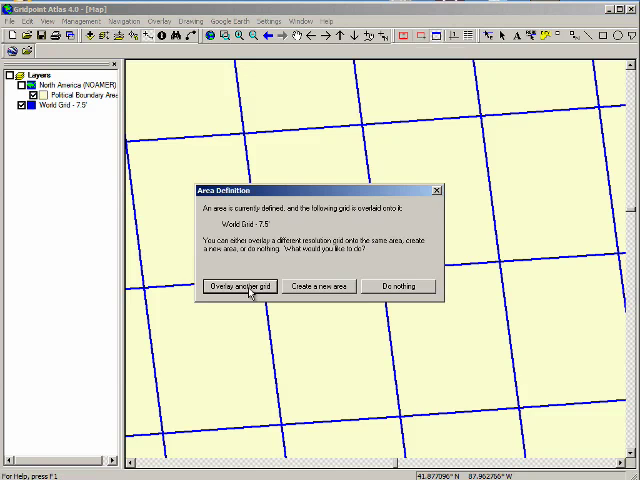
mouse_move(328, 292)
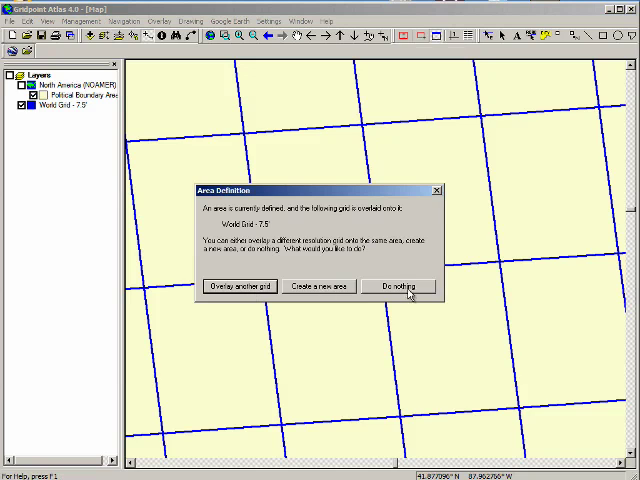
Decline the extra-grid prompt with Do Nothing, keeping the current grid.
left_click(400, 286)
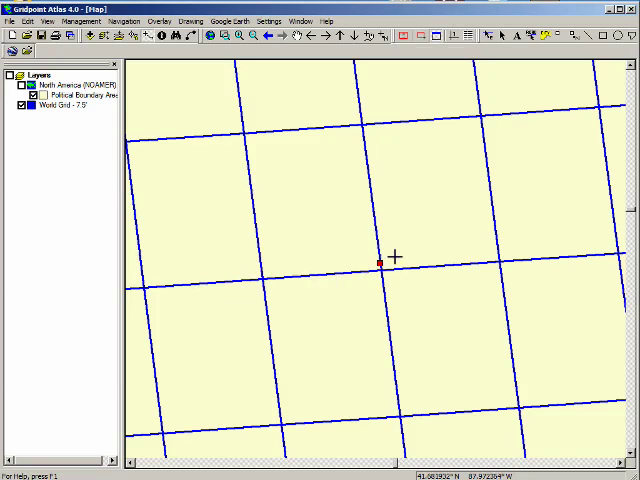
mouse_move(432, 180)
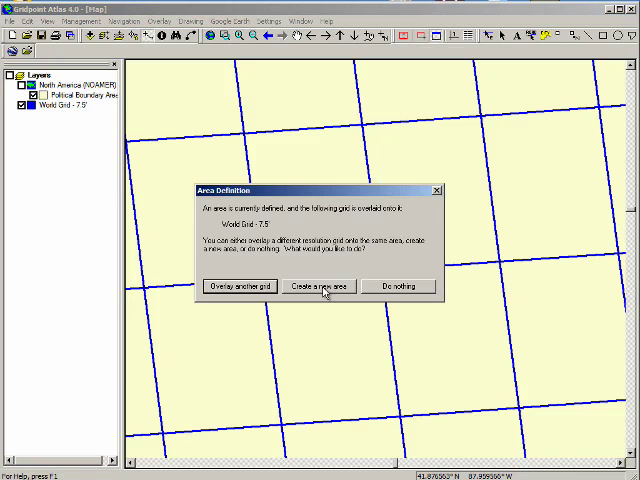
Create a new area and apply the blue 7.5-minute grid to it.
left_click(236, 286)
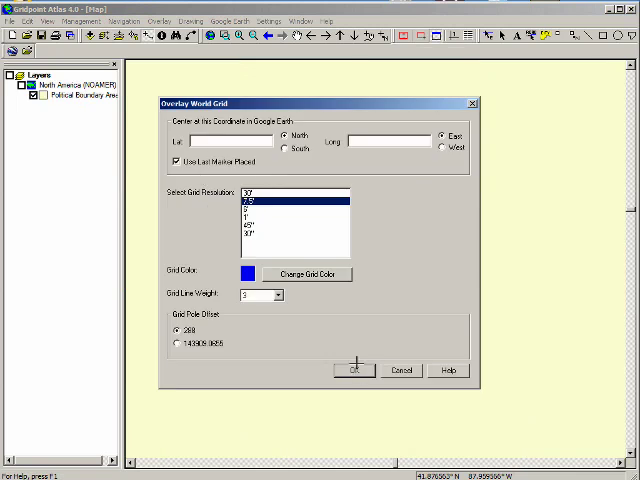
left_click(352, 370)
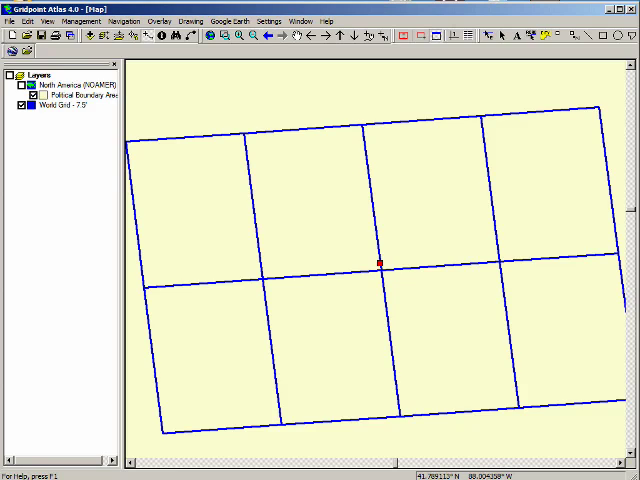
Save the map over ArgonneNationalLab.gpx, titled Argonne National Lab, IL, USA, confirming overwrite.
left_click(12, 20)
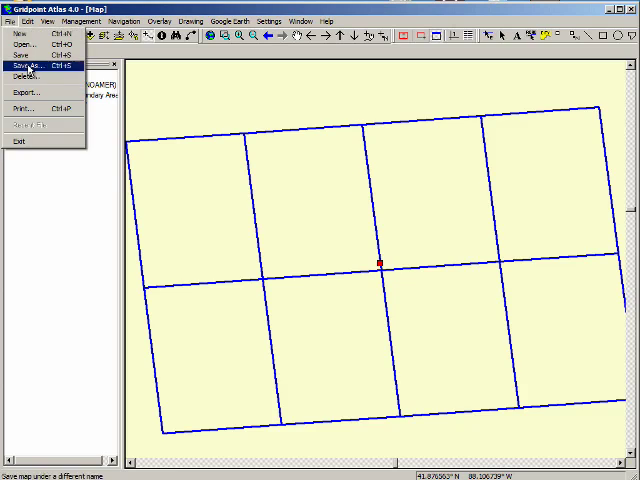
left_click(28, 64)
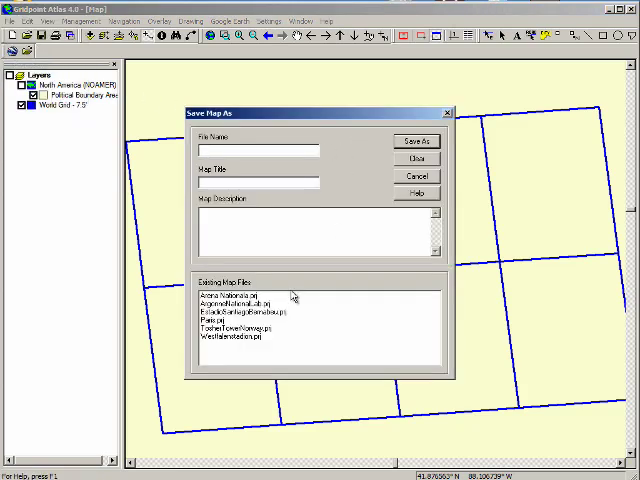
left_click(240, 304)
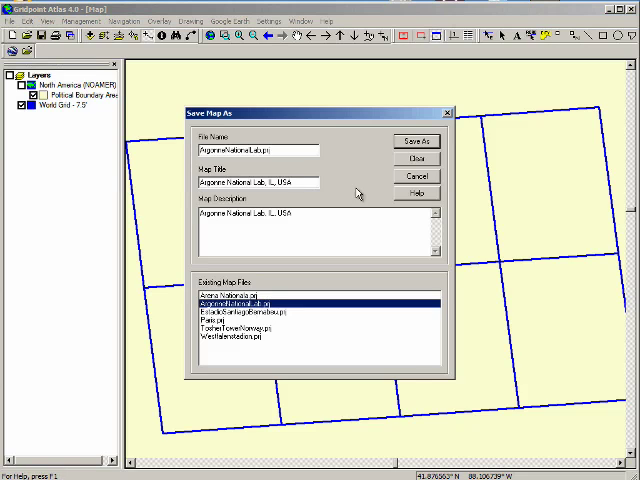
mouse_move(356, 192)
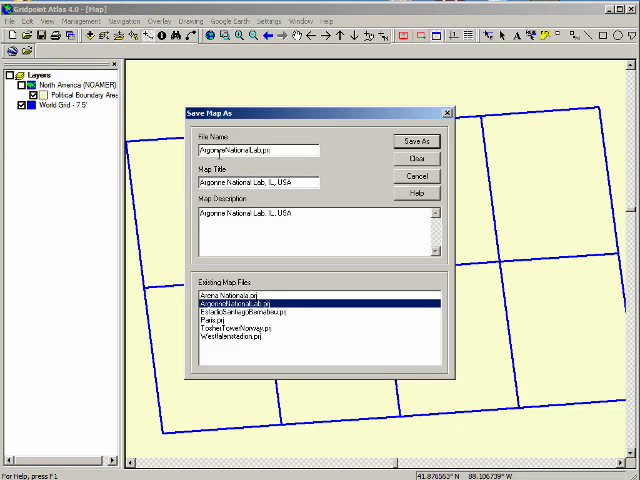
mouse_move(270, 162)
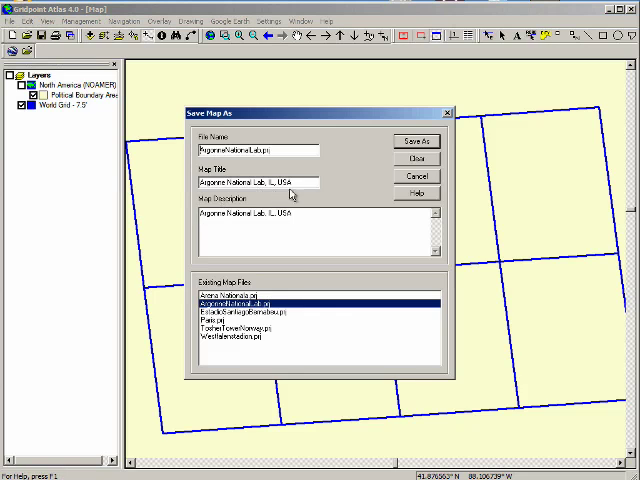
left_click(416, 140)
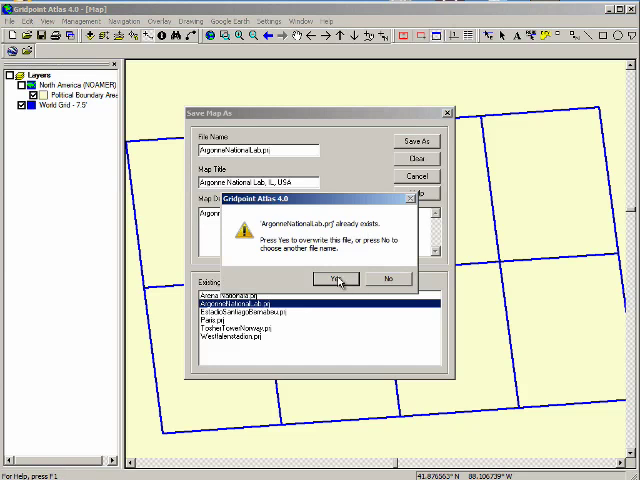
left_click(336, 278)
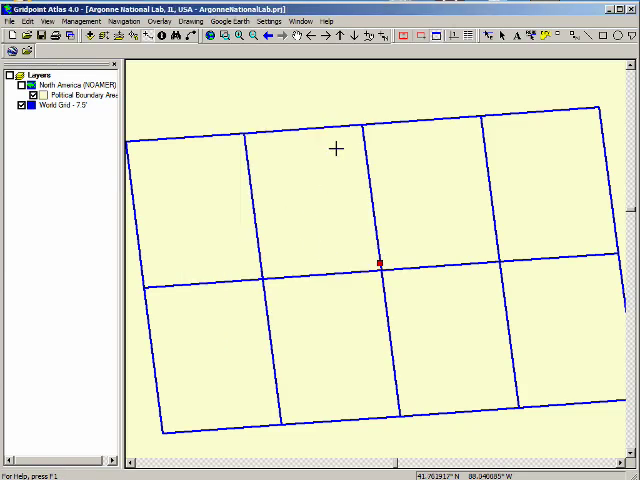
mouse_move(336, 112)
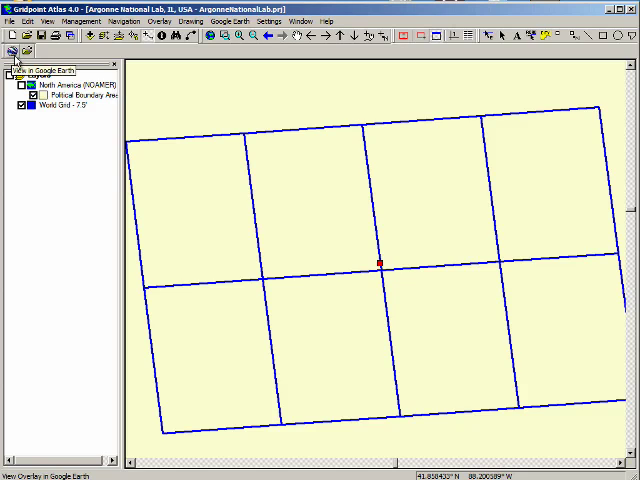
mouse_move(12, 58)
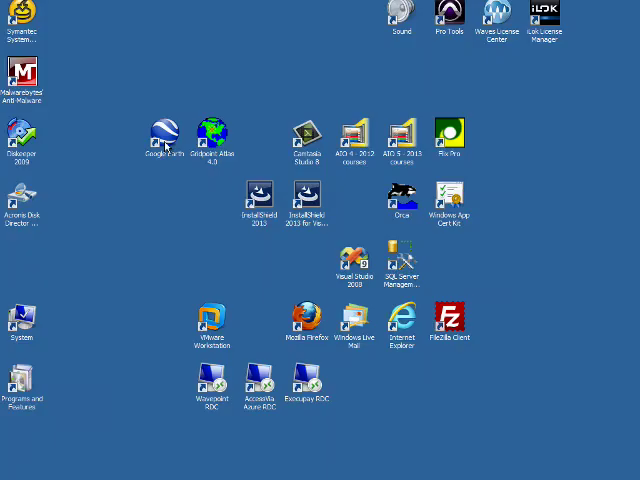
mouse_move(166, 156)
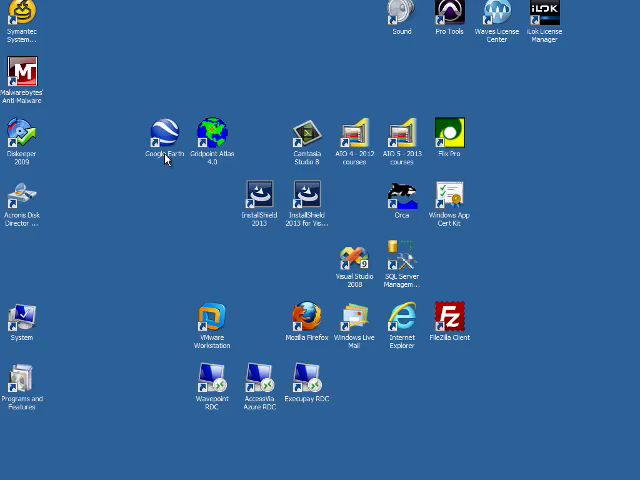
mouse_move(168, 148)
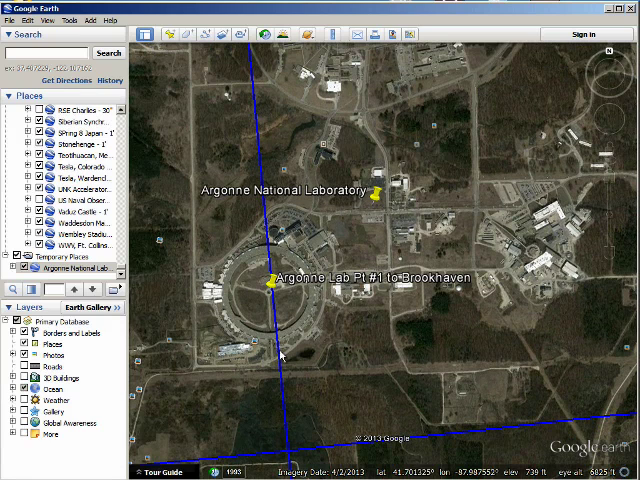
mouse_move(540, 250)
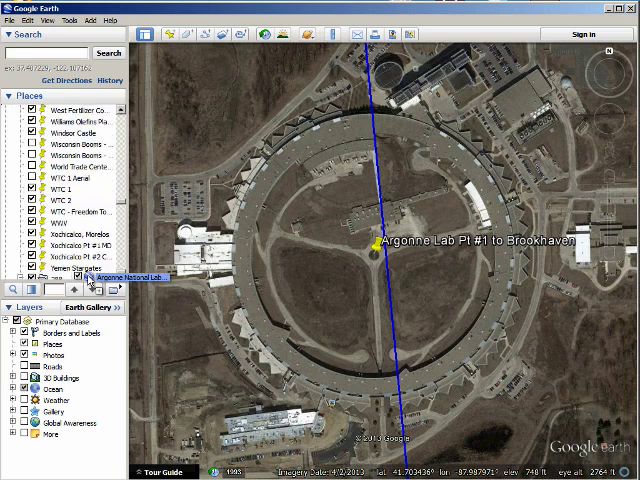
Zoom in on the accelerator ring where the blue grid lines cross.
scroll("down", 3)
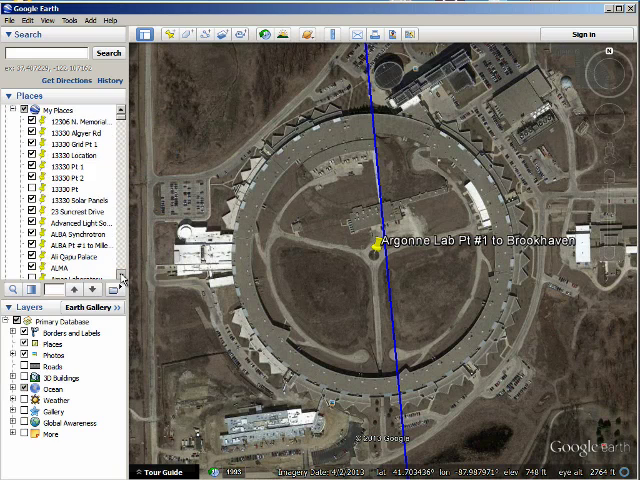
scroll("down", 3)
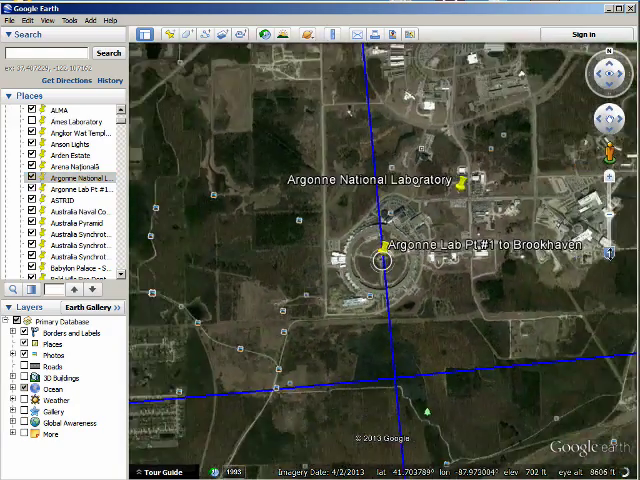
Zoom out from Argonne to a view of all North America.
scroll("down", 3)
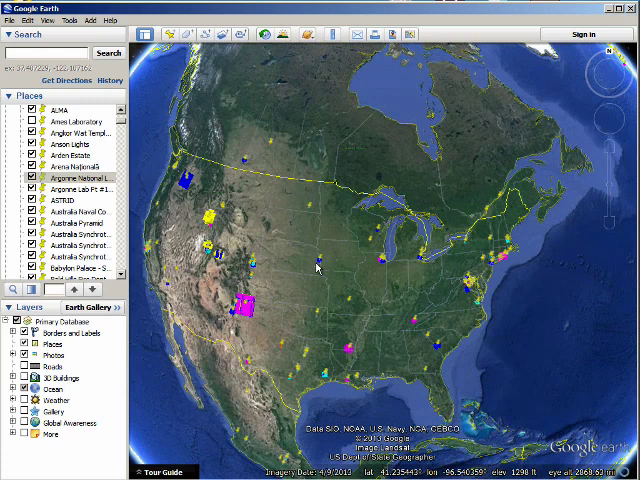
mouse_move(318, 270)
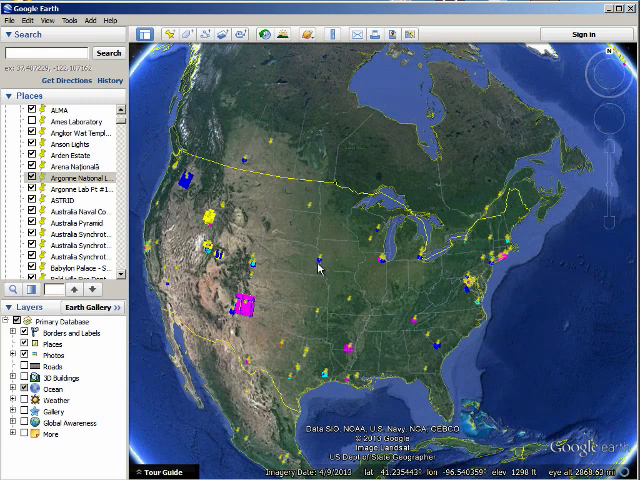